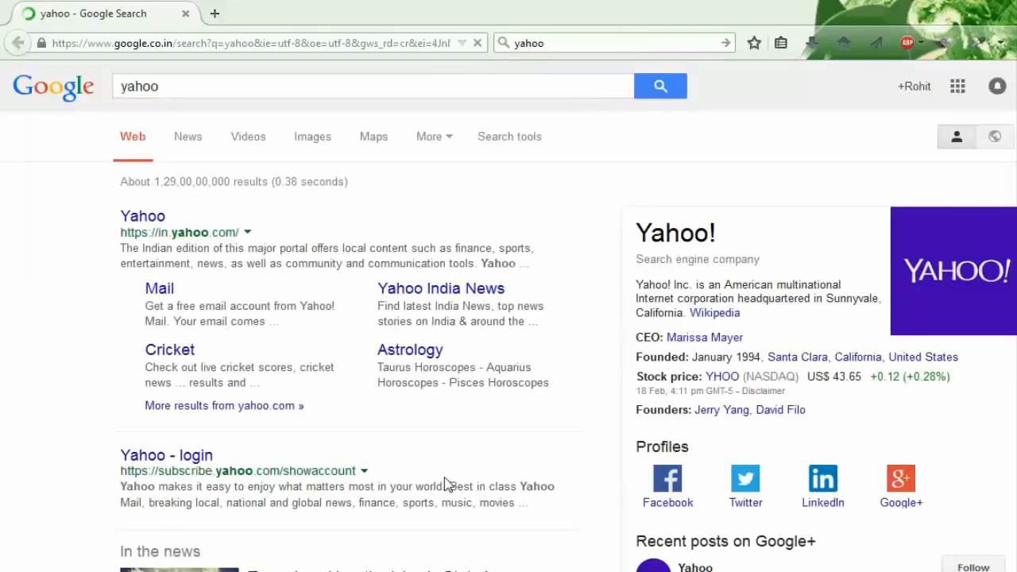
Open the 'Yahoo! - Wikipedia' link from the Google results for 'yahoo'.
scroll("down", 3)
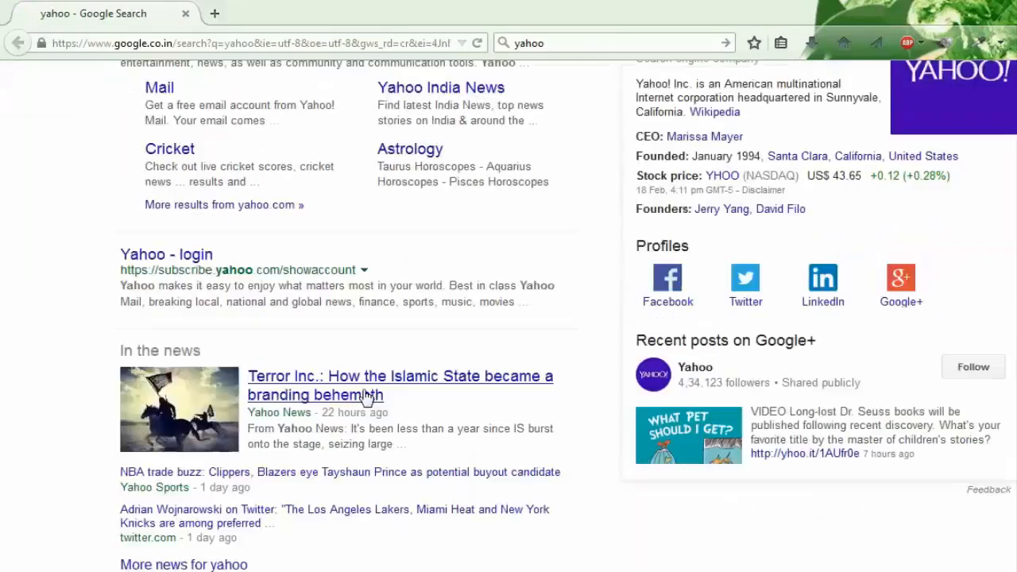
scroll("down", 3)
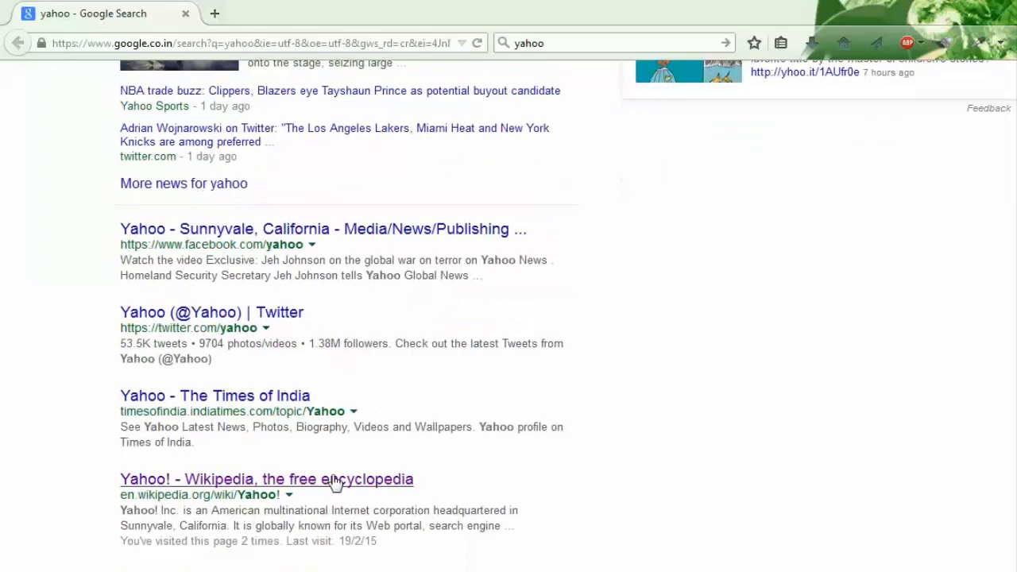
left_click(267, 479)
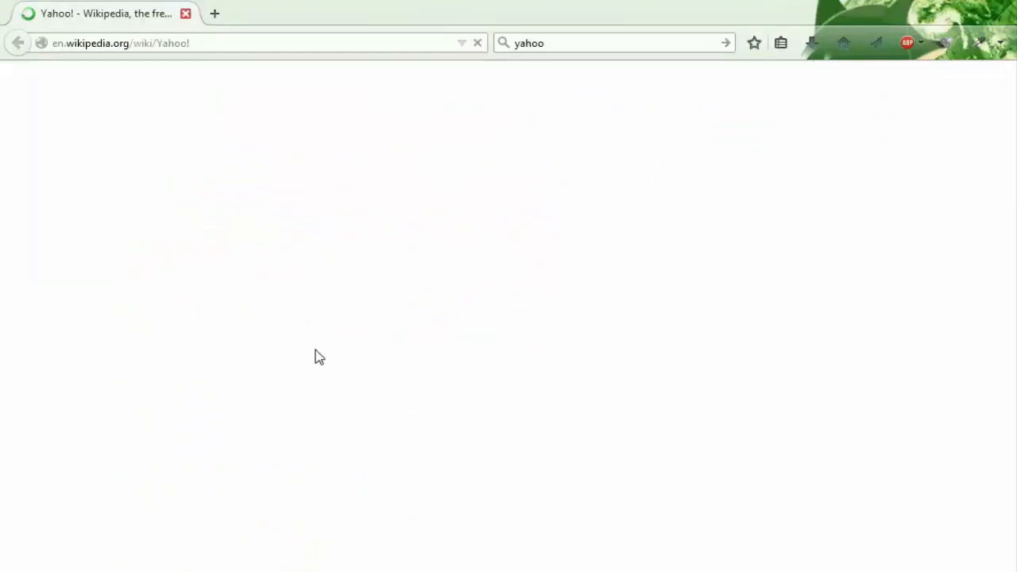
mouse_move(419, 322)
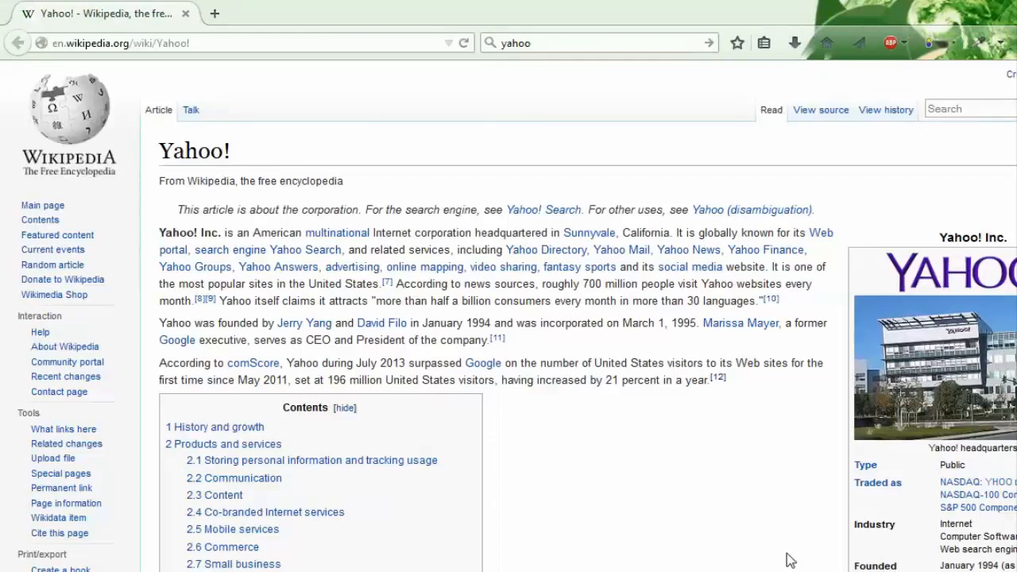
mouse_move(445, 248)
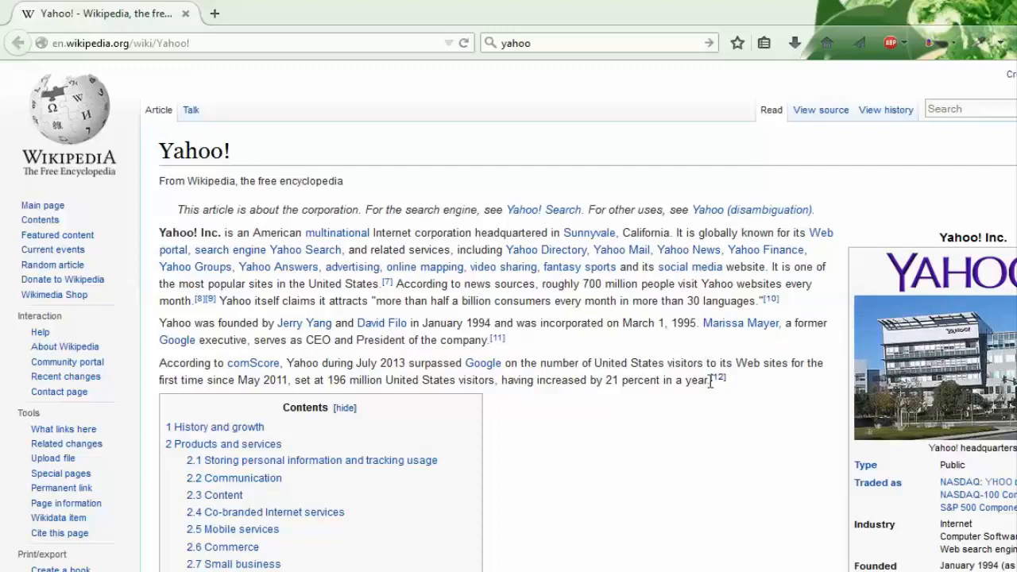
mouse_move(709, 356)
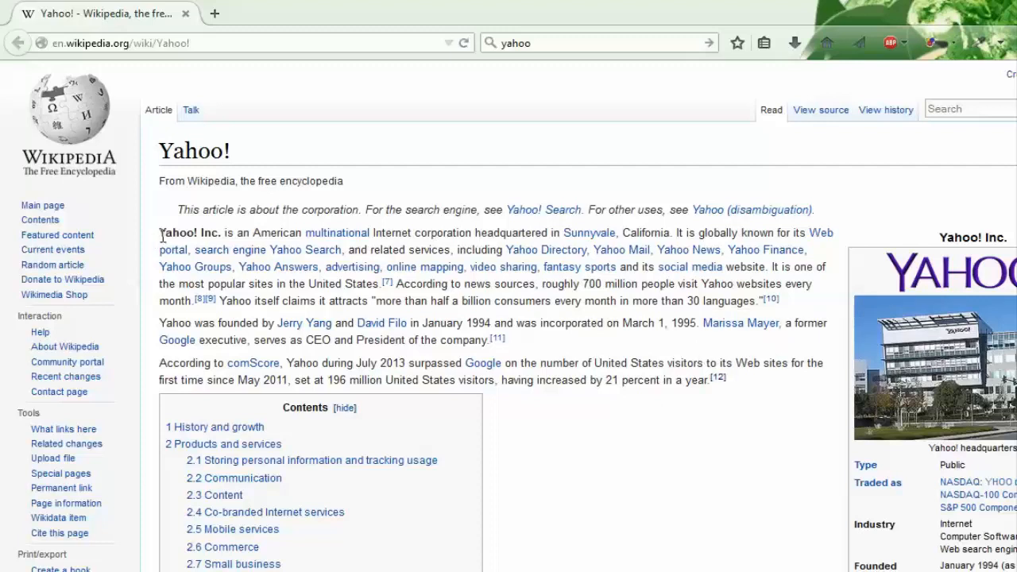
Select the Yahoo! article's three introductory paragraphs, from 'Yahoo! Inc.' to the third paragraph's end.
left_click_drag(159, 232, 721, 380)
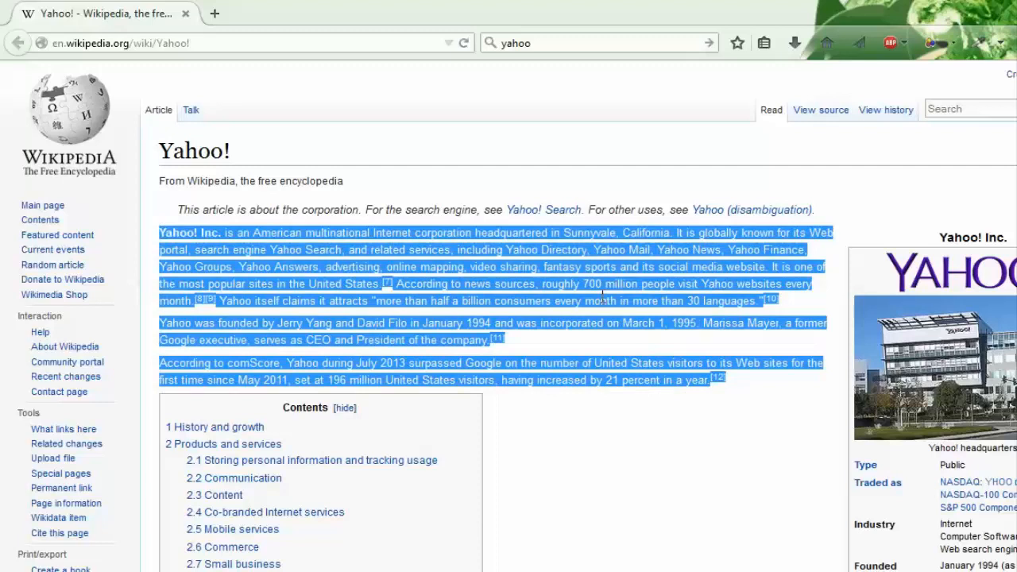
mouse_move(650, 316)
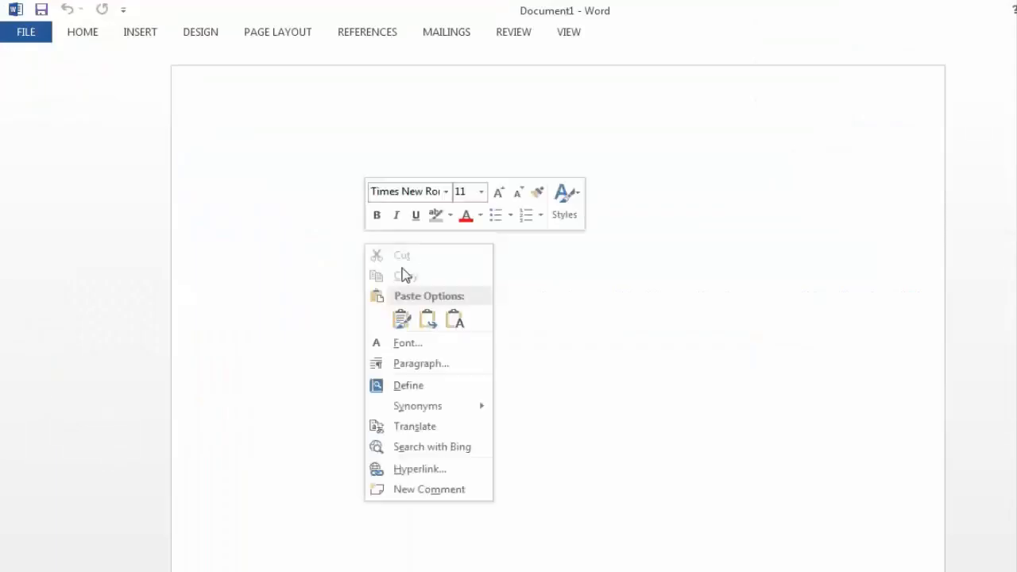
Paste the copied Wikipedia paragraphs into the empty Word document.
left_click(650, 210)
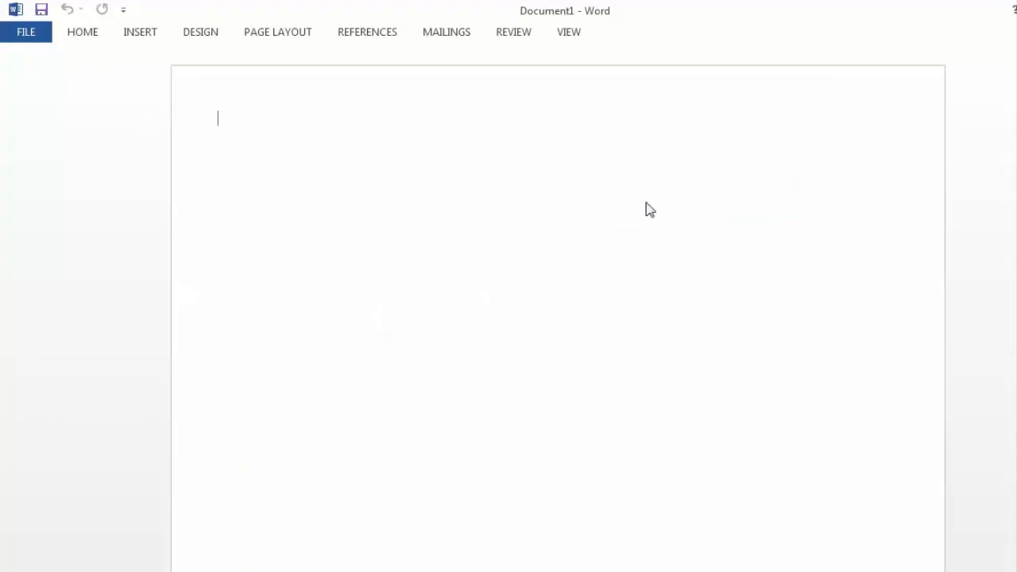
key("ctrl+v")
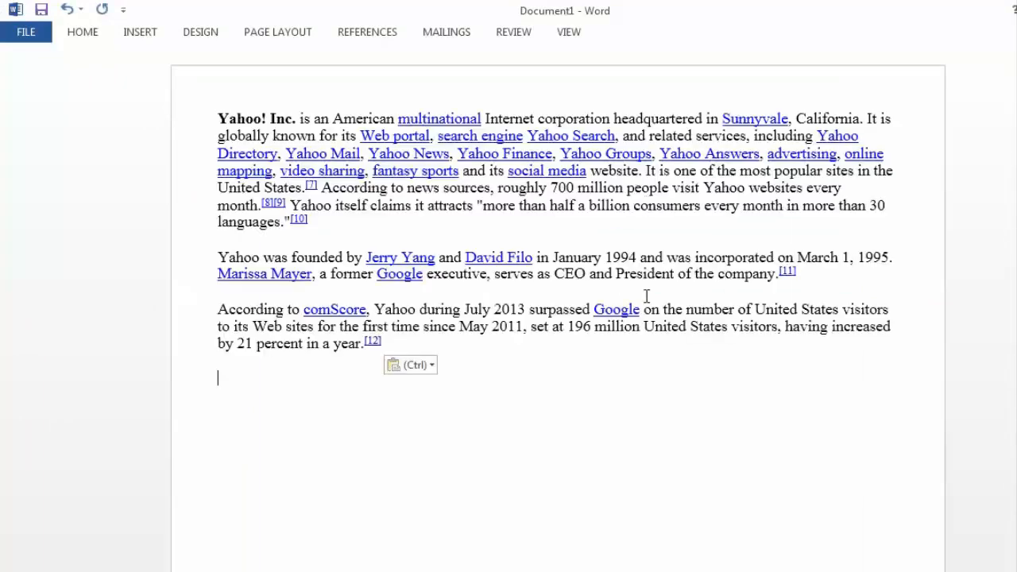
mouse_move(292, 232)
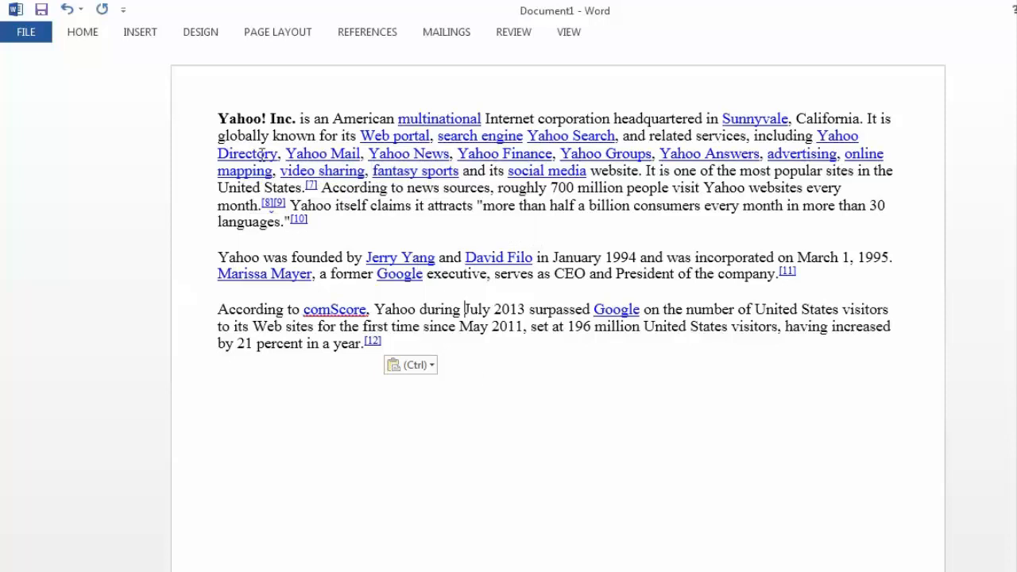
mouse_move(651, 269)
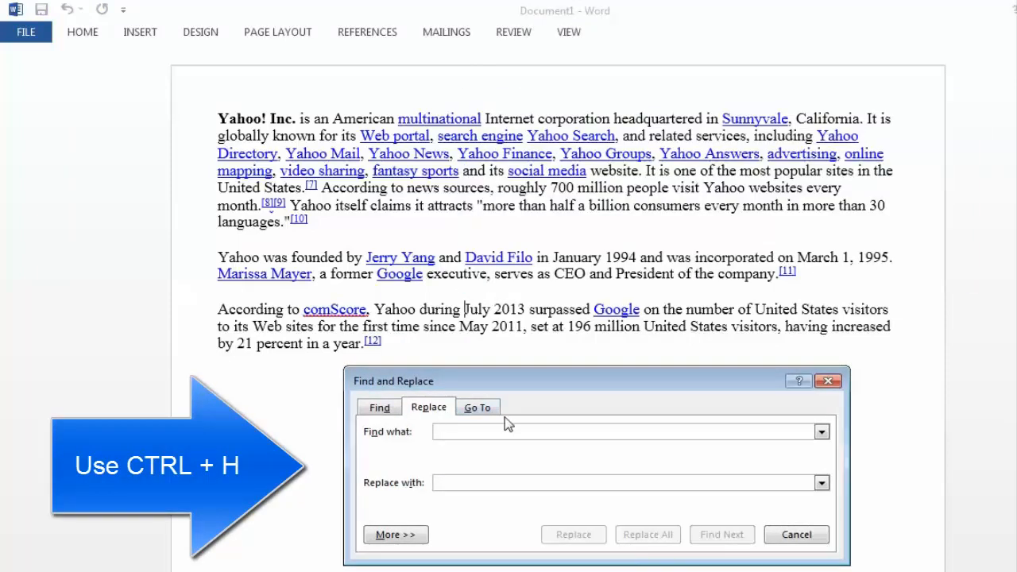
mouse_move(456, 448)
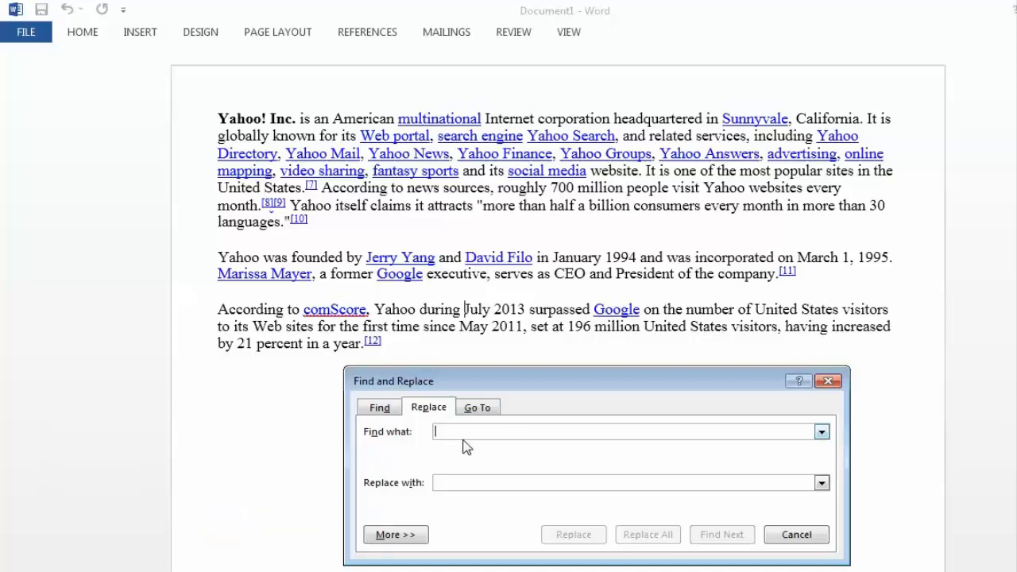
Search with the wildcard pattern [^?] and step through the single-digit bracketed citation matches.
type("a")
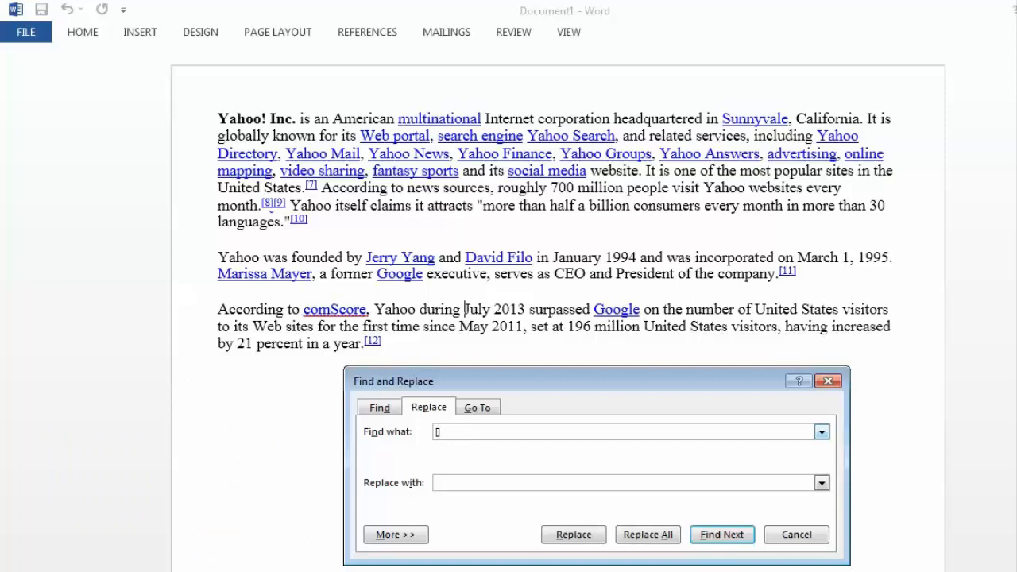
type("i")
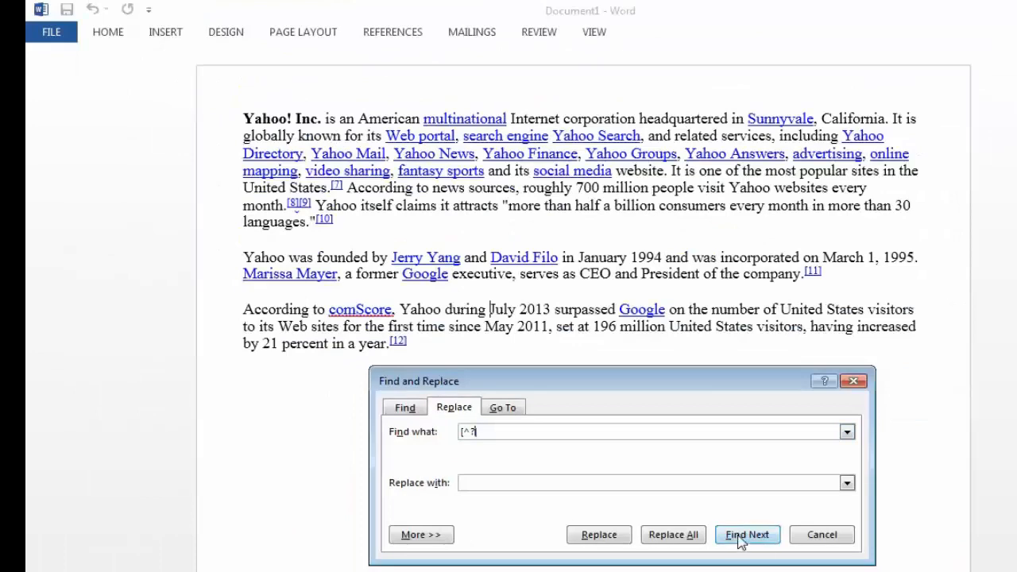
left_click(747, 534)
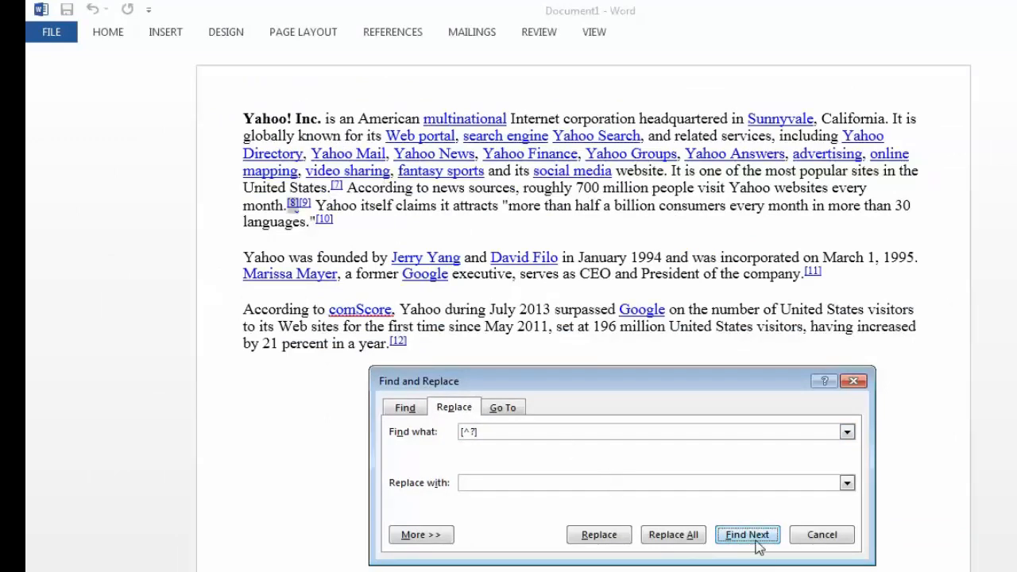
left_click(747, 534)
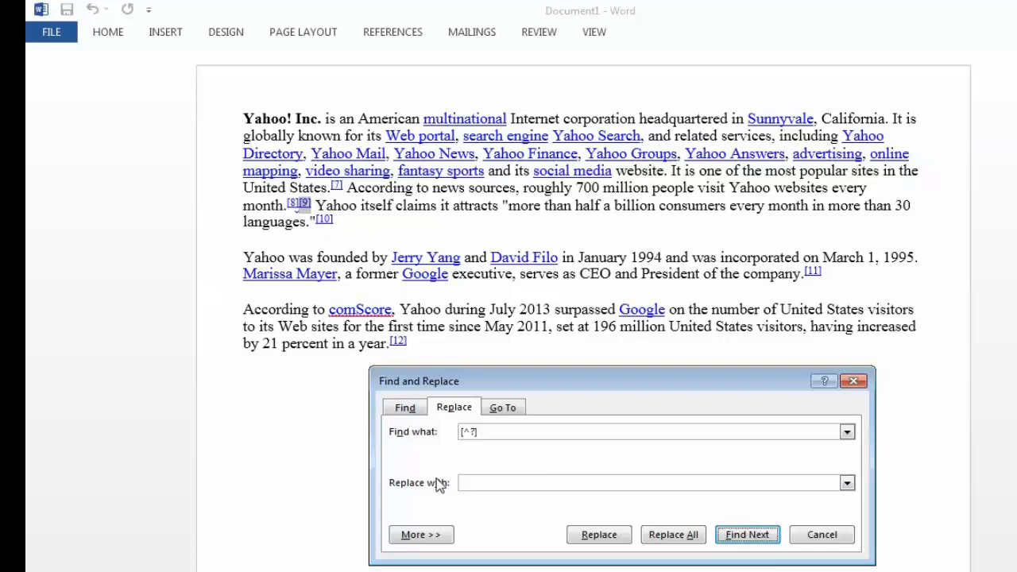
mouse_move(443, 490)
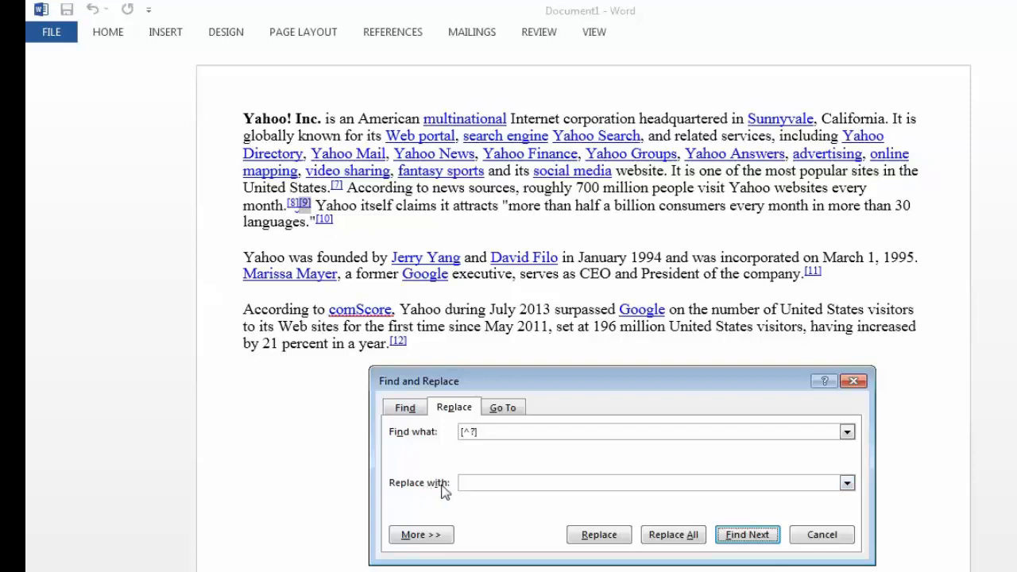
mouse_move(623, 515)
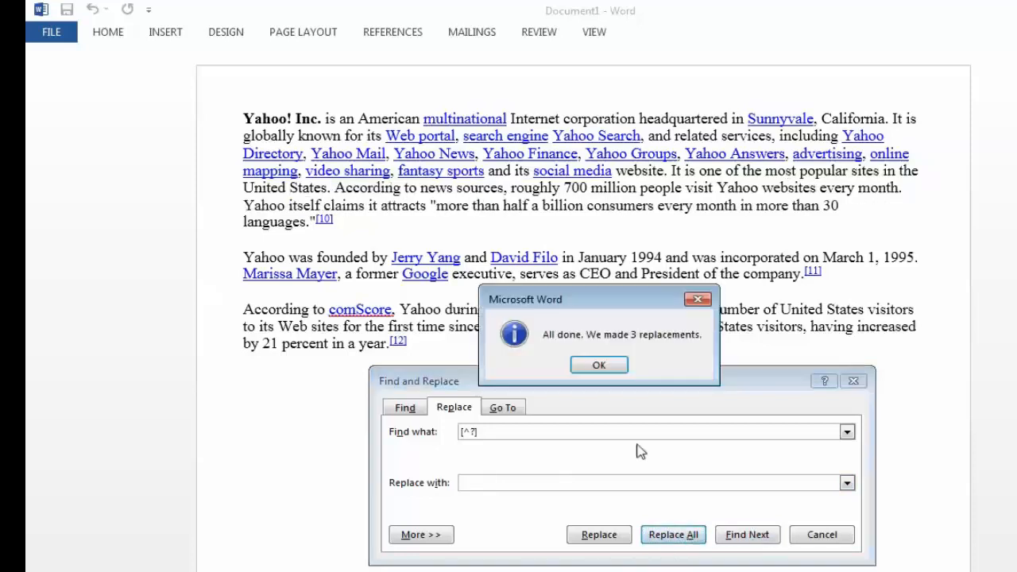
mouse_move(317, 230)
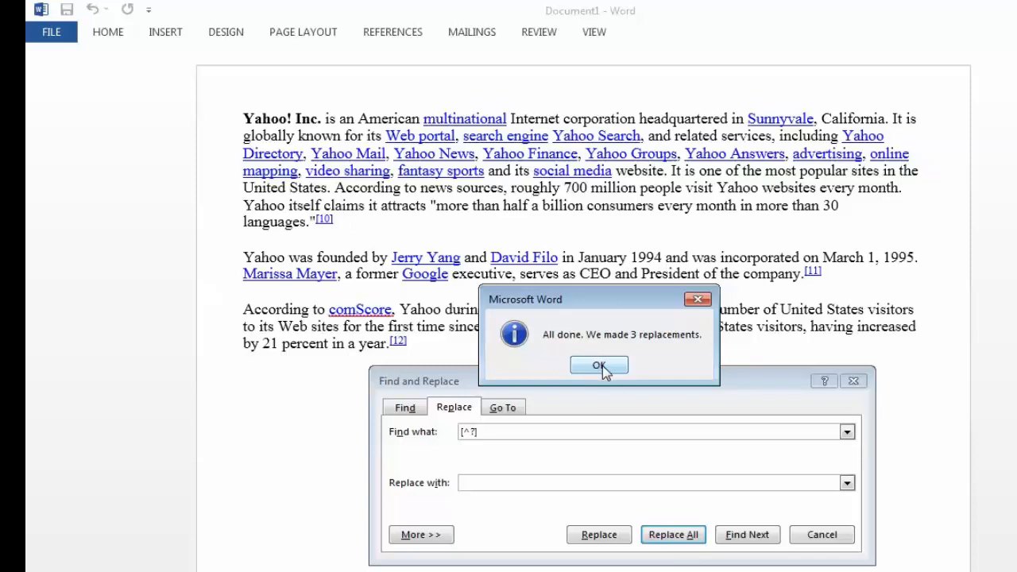
Dismiss the 'We made 3 replacements' notice.
left_click(597, 364)
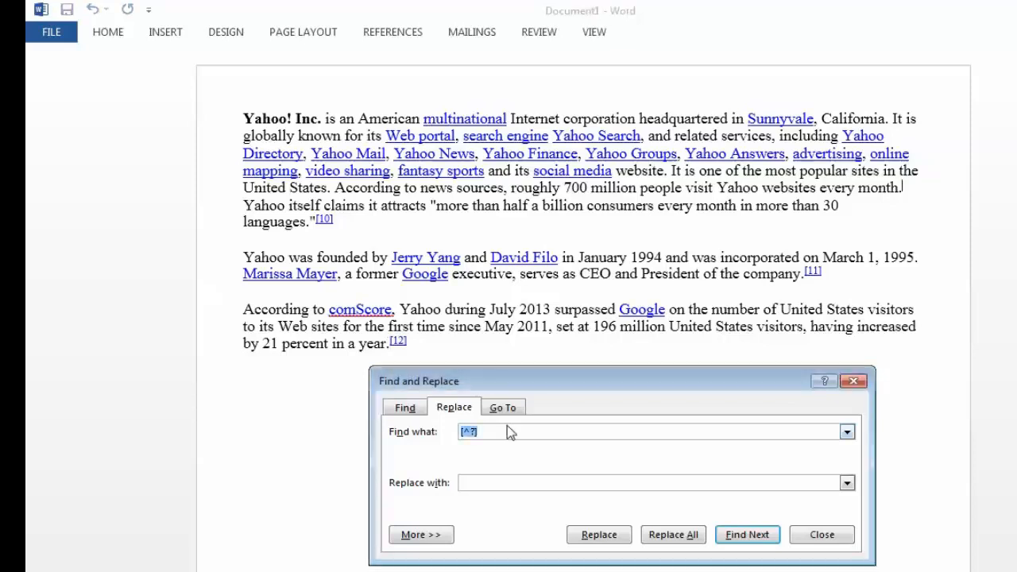
Replace the Find what pattern with [^?^?] to match two-digit bracketed citations.
left_click(508, 432)
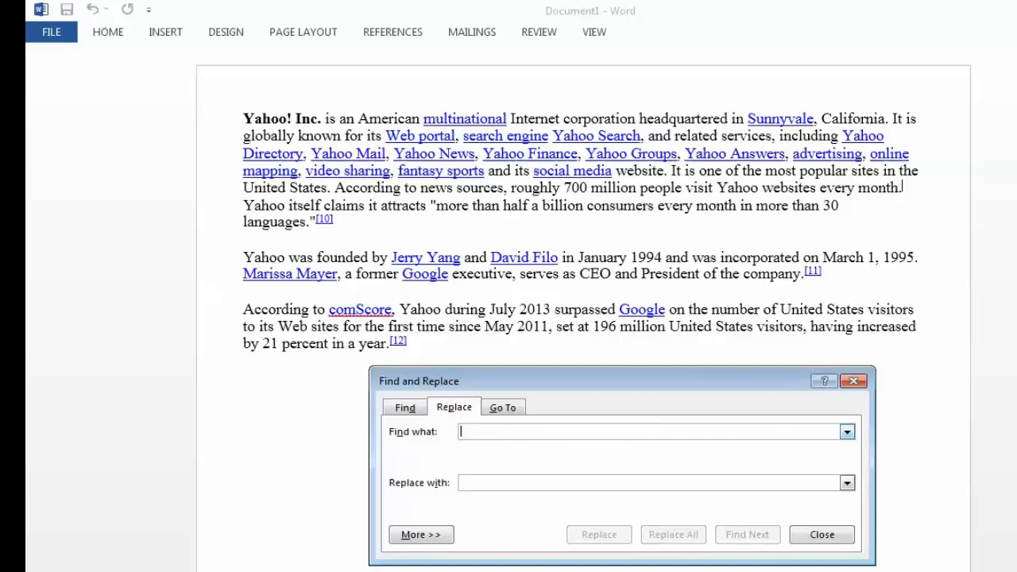
type("i")
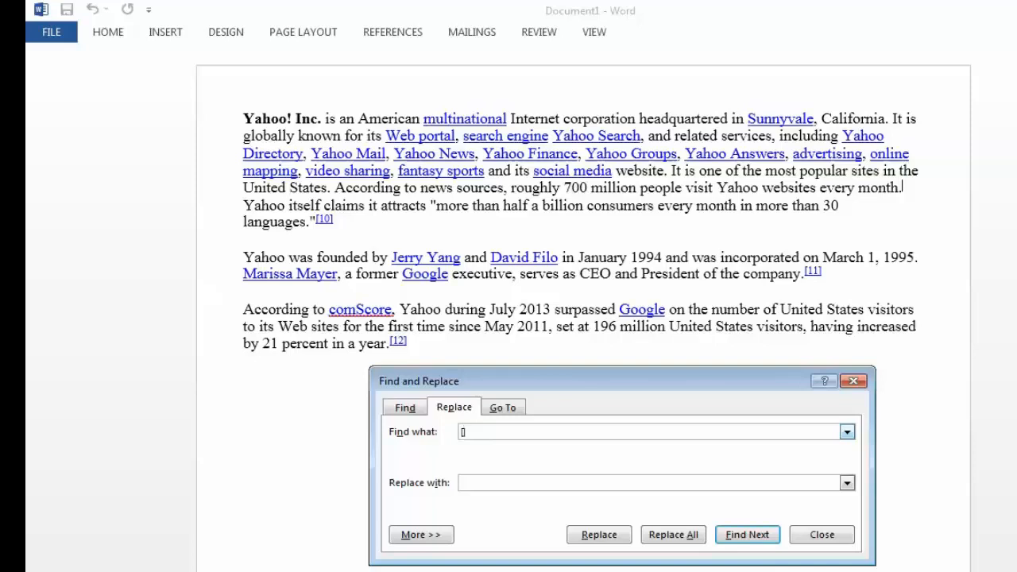
type("[^?]")
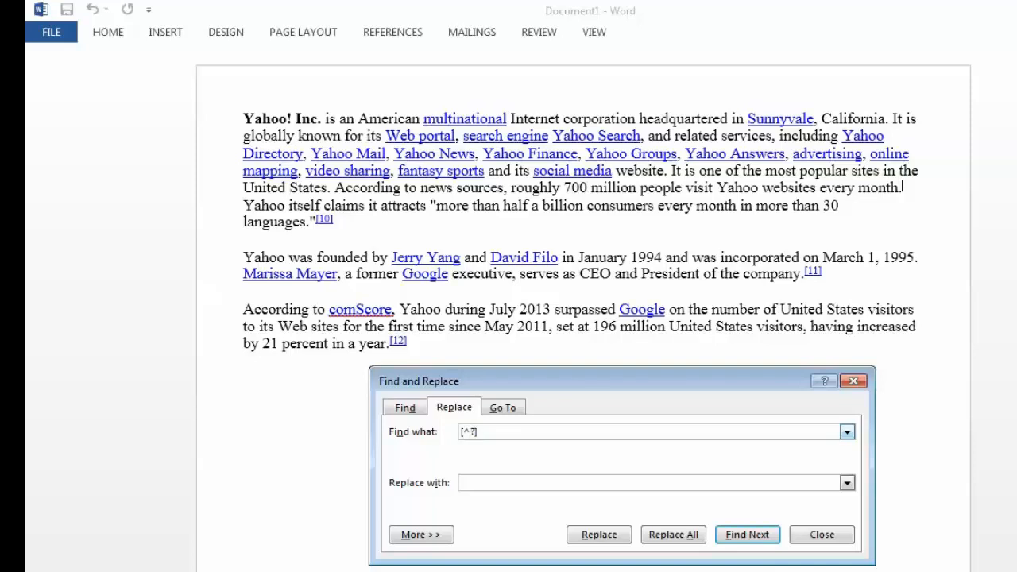
type("^?")
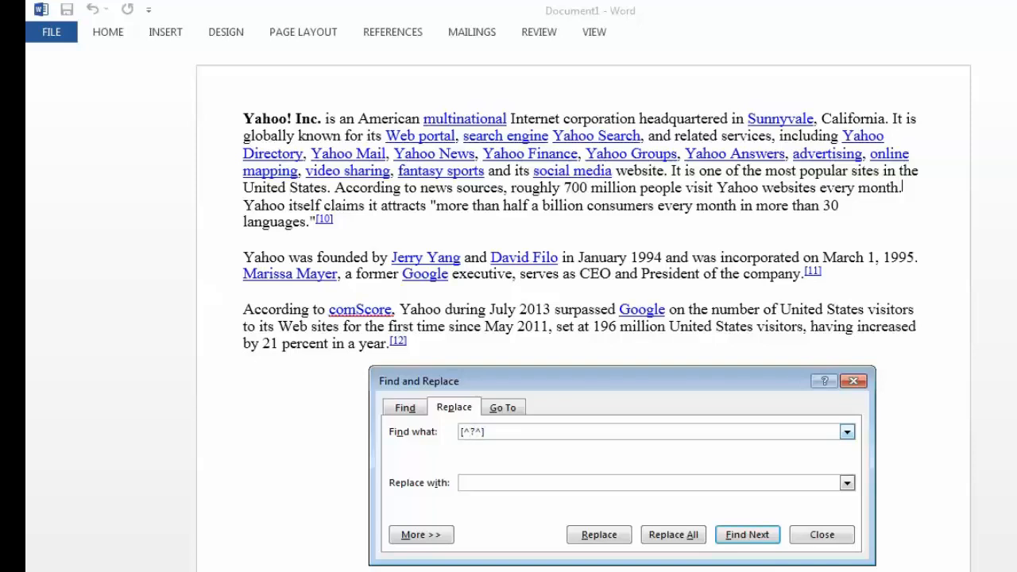
type("?")
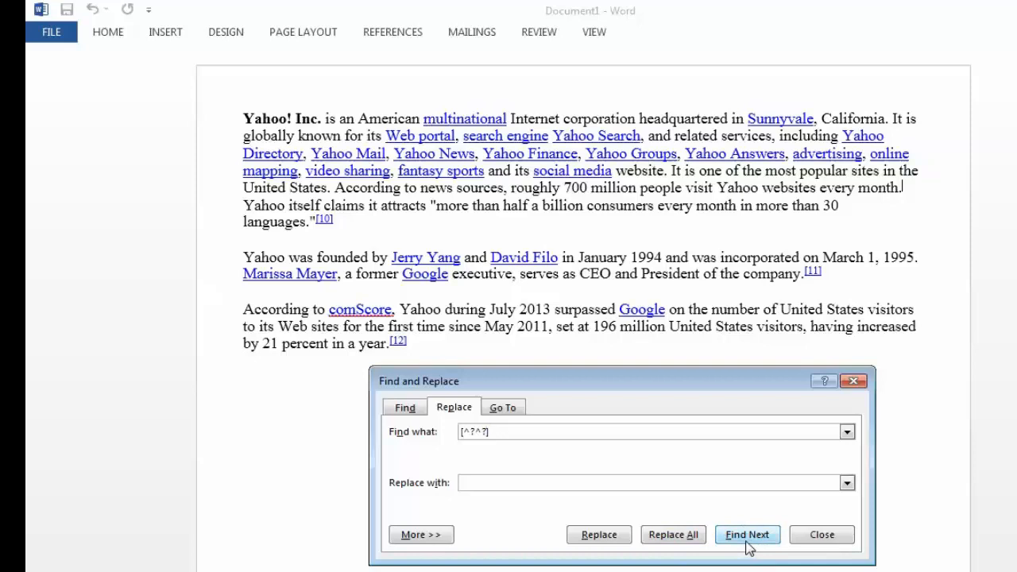
Find [10] and the other two-digit citations, then dismiss the finished-searching notice.
left_click(747, 534)
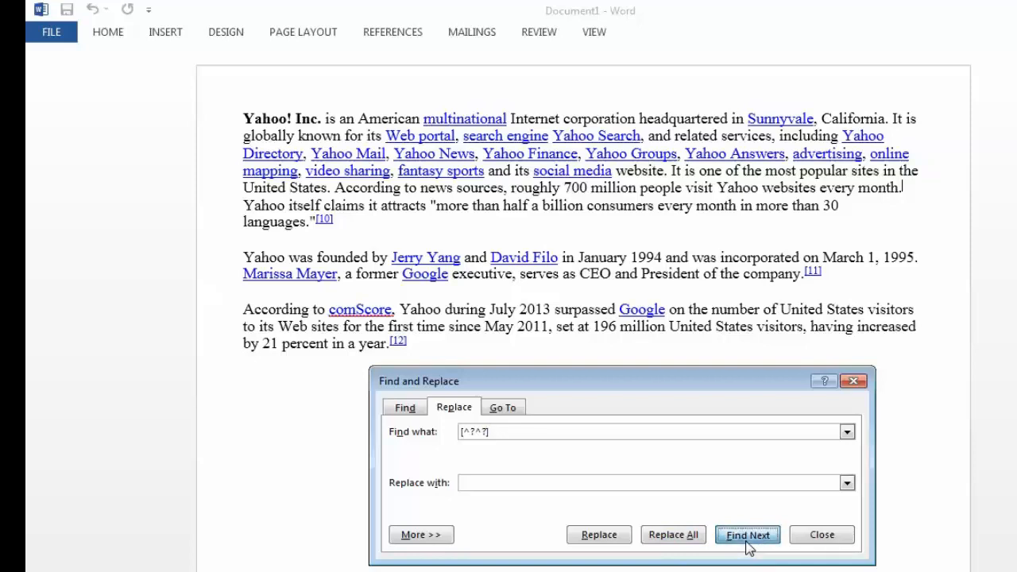
left_click(747, 534)
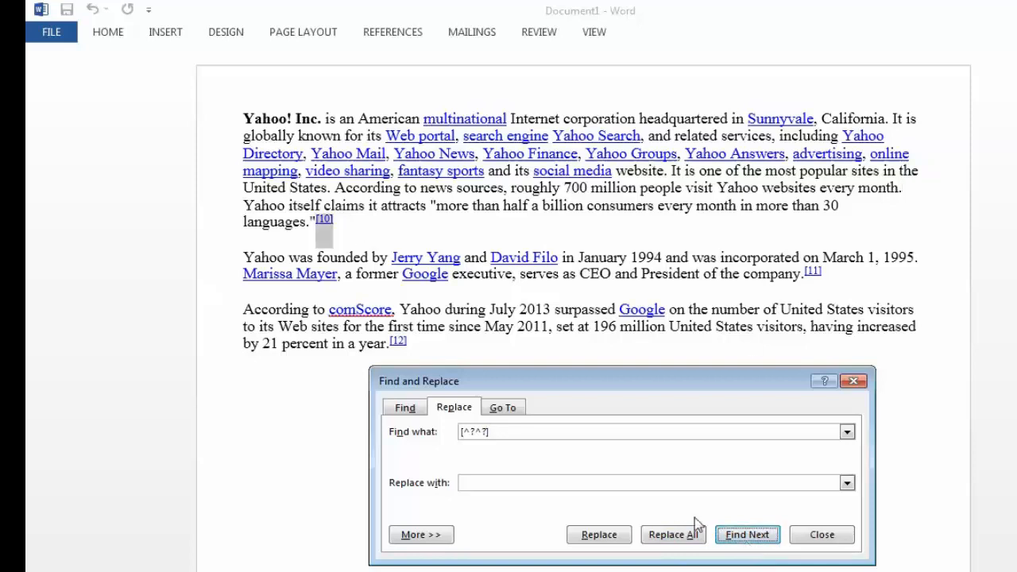
left_click(747, 534)
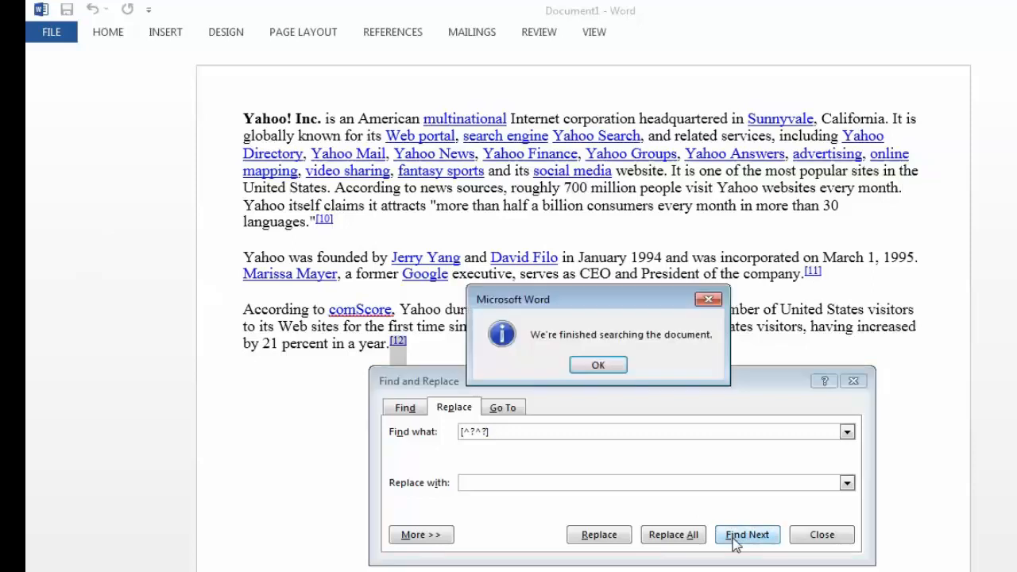
left_click(597, 363)
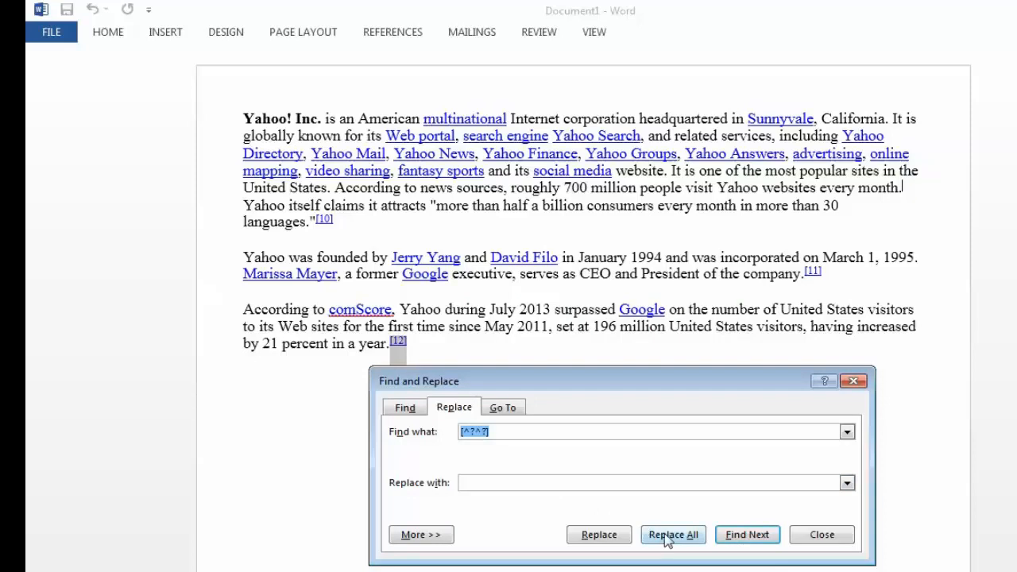
Replace All to delete [10], [11] and [12], then dismiss the replacement report.
left_click(672, 534)
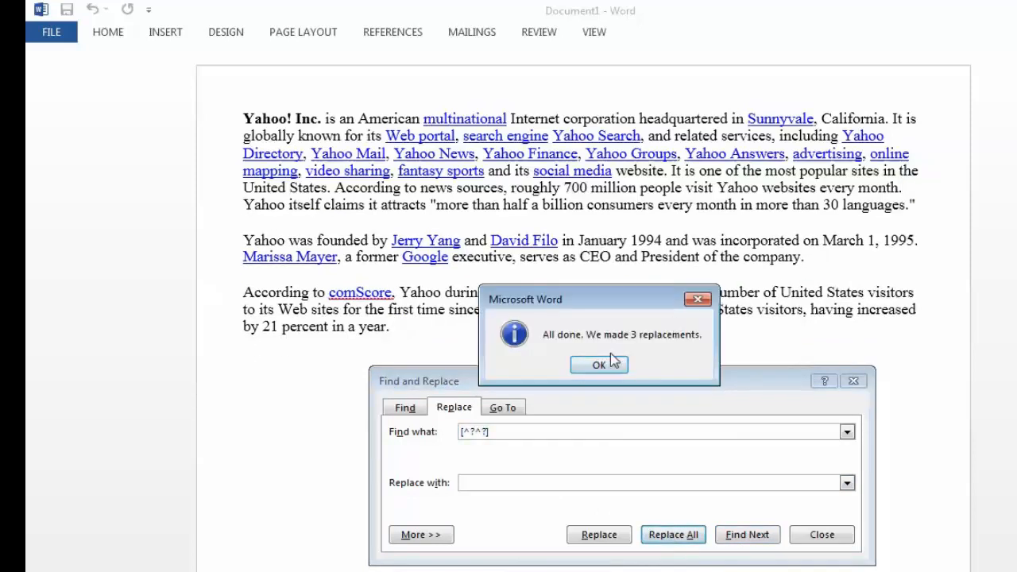
left_click(599, 364)
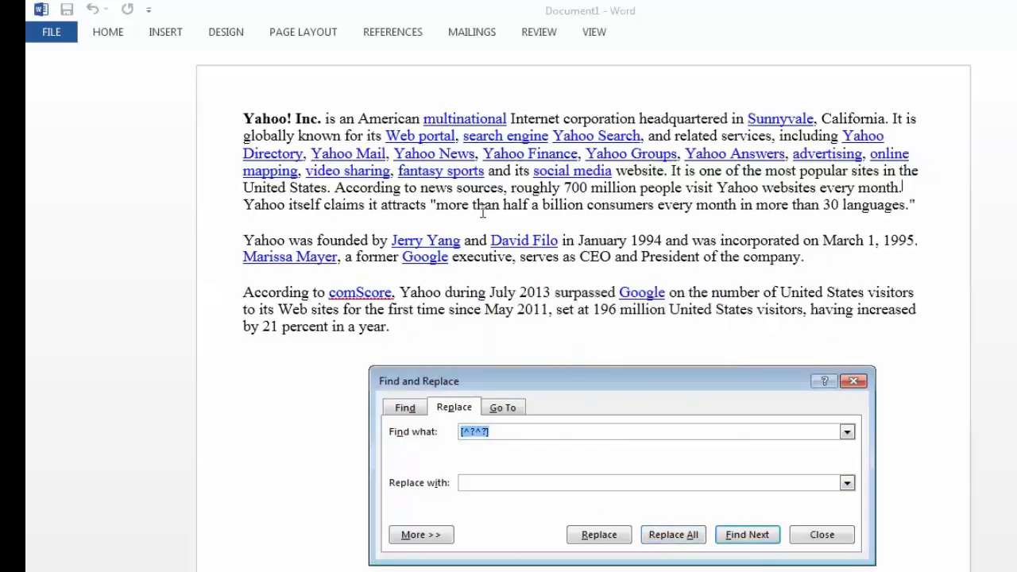
mouse_move(294, 386)
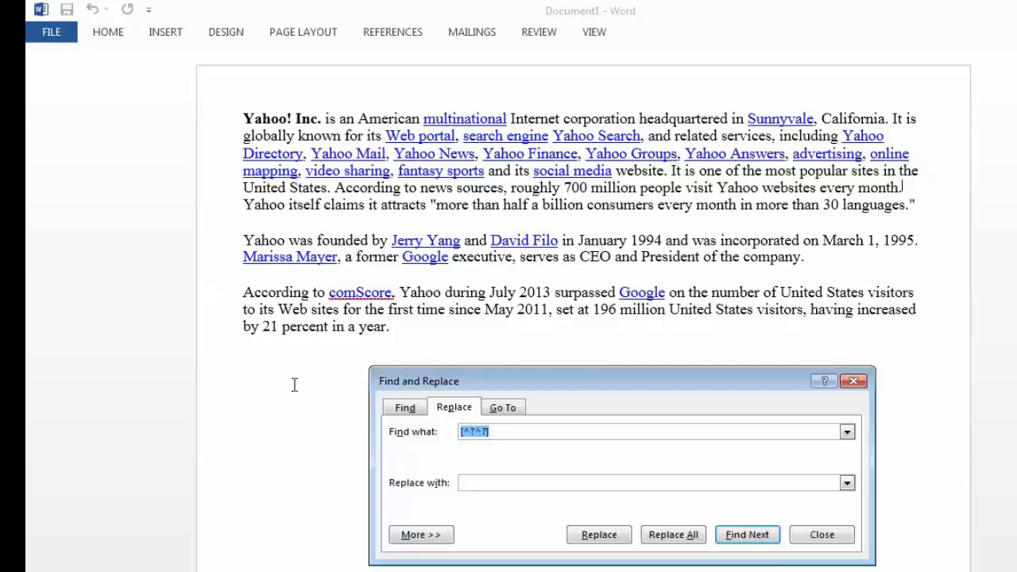